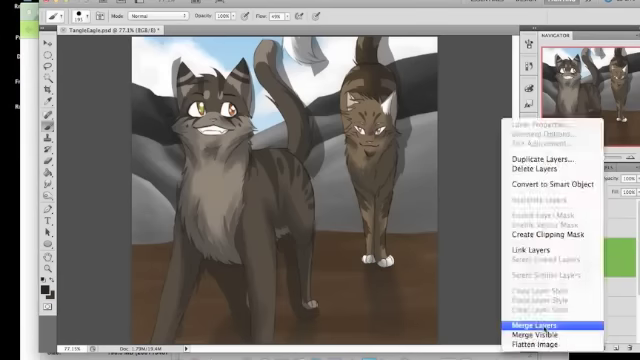
Step: Merge the selected layers of the two-cat painting into a single layer, Layer 13
click(531, 325)
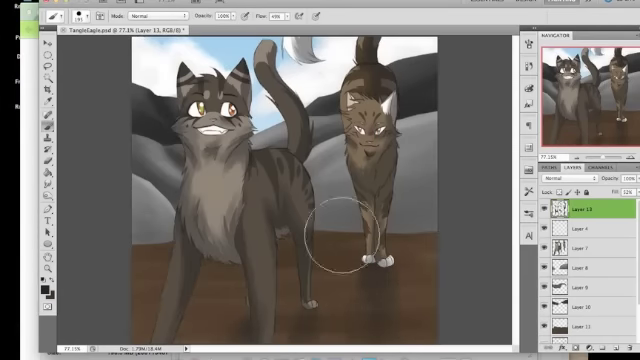